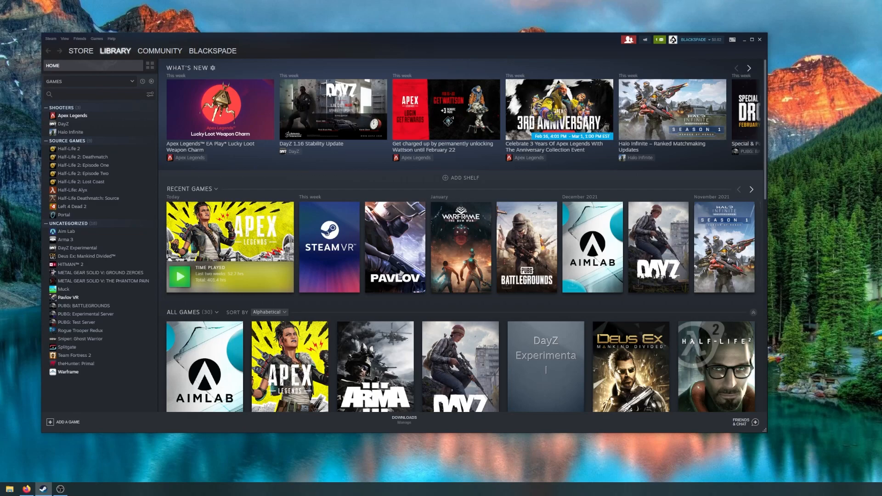
pyautogui.moveTo(48, 397)
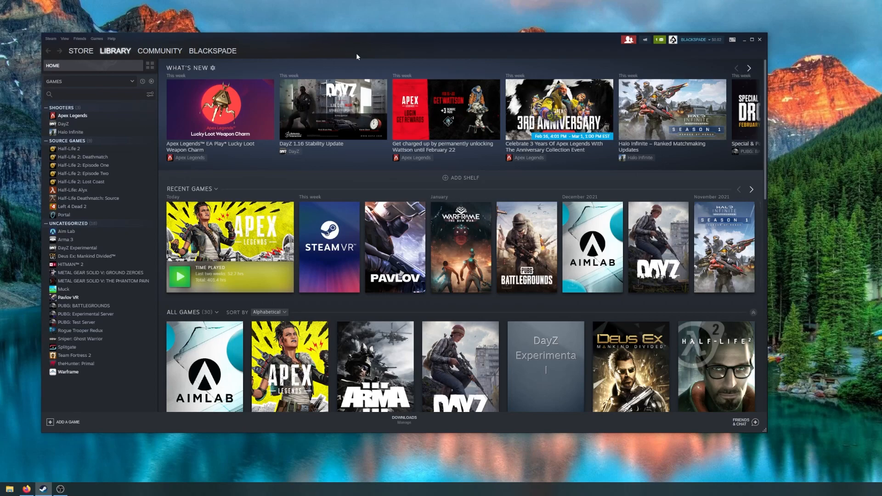
pyautogui.moveTo(370, 46)
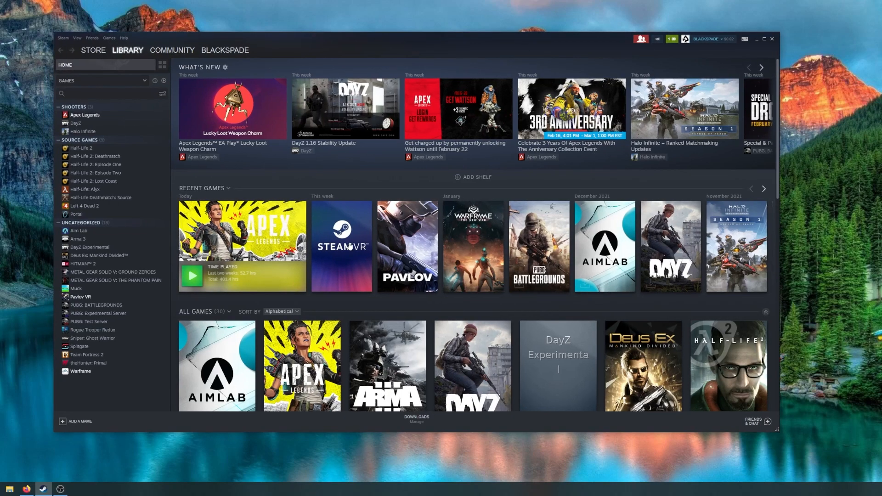
pyautogui.moveTo(341, 246)
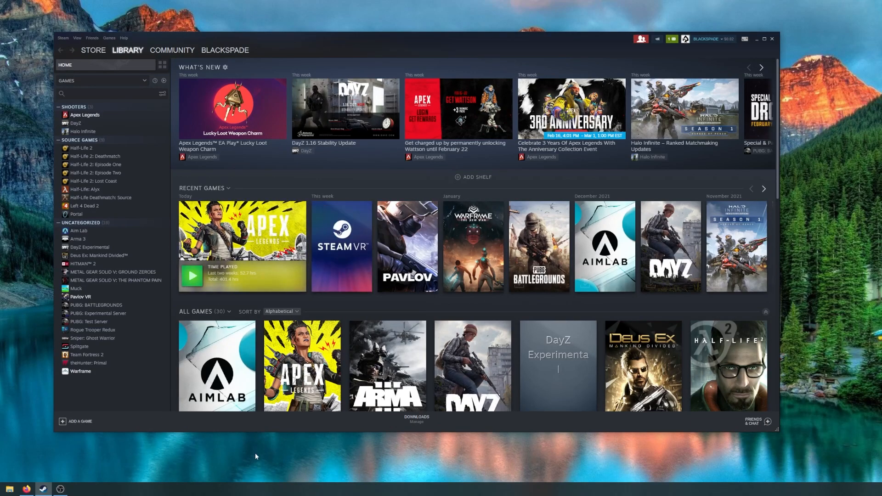
pyautogui.moveTo(270, 458)
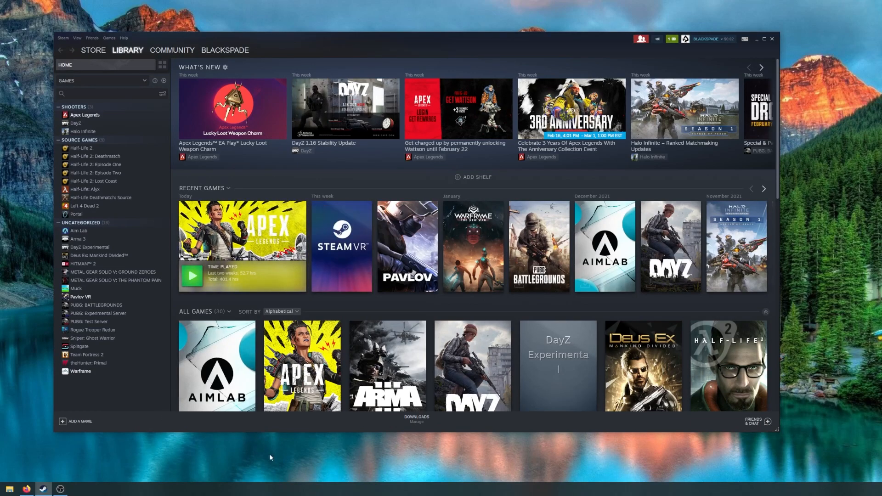
pyautogui.moveTo(119, 404)
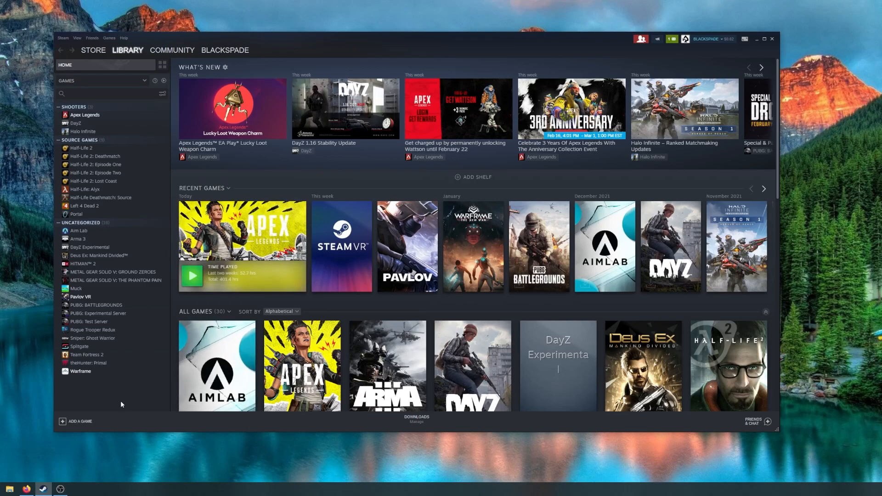
pyautogui.moveTo(512, 50)
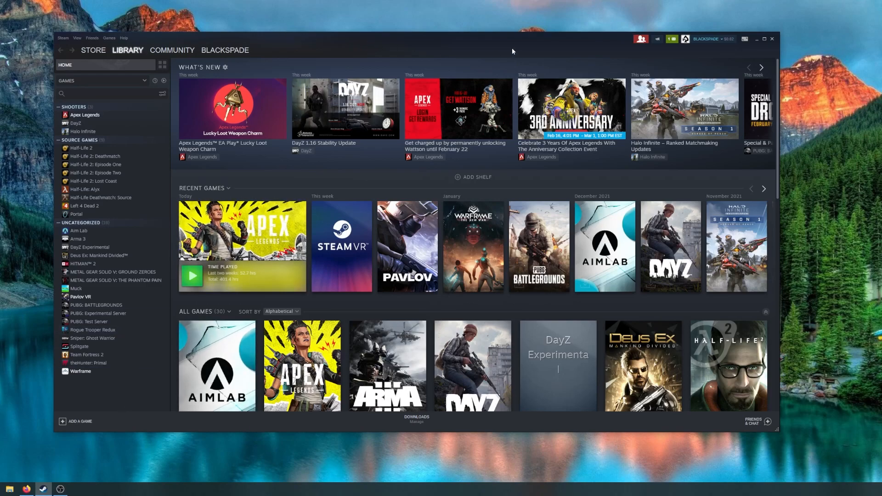
pyautogui.moveTo(350, 46)
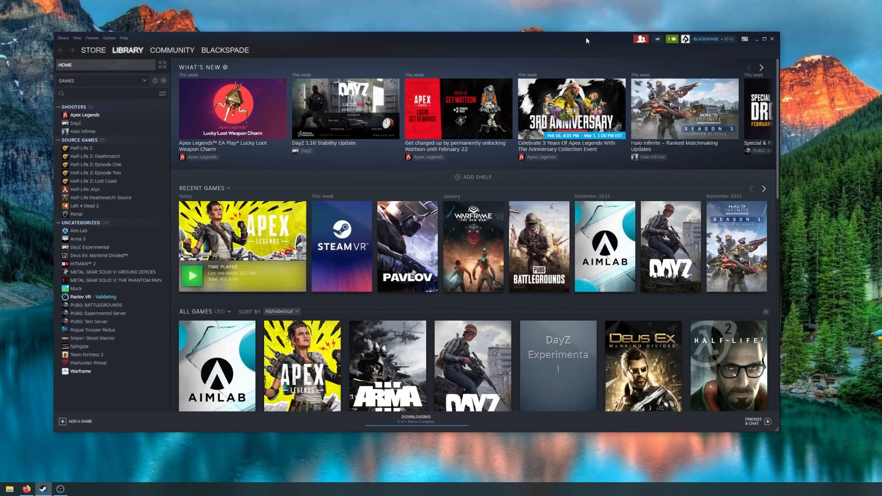
# Bring up the Properties window for Apex Legends from the Steam library.
pyautogui.click(93, 49)
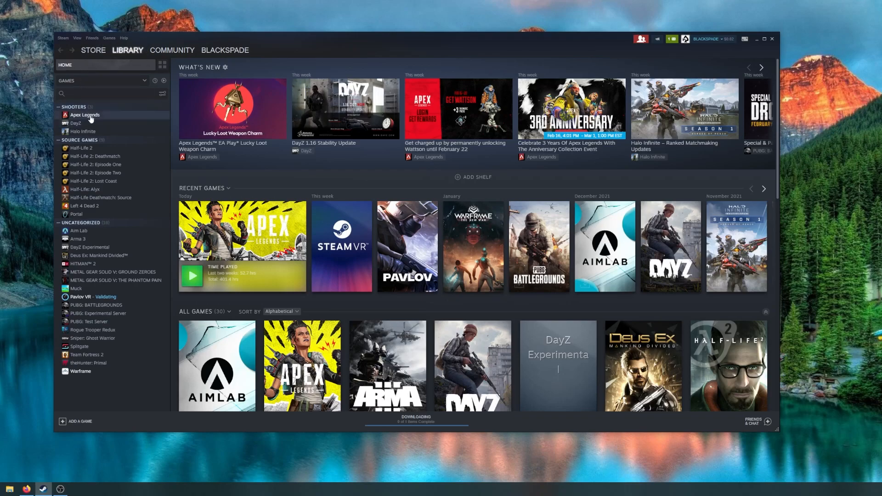
pyautogui.rightClick(84, 115)
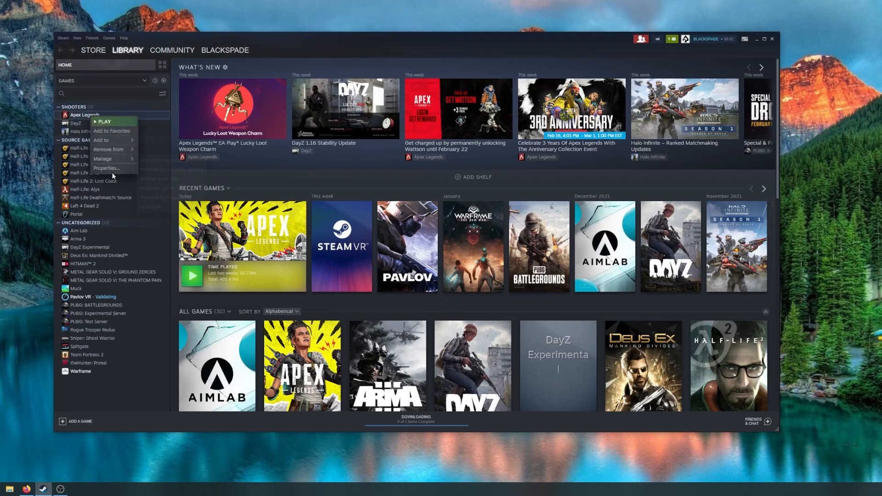
pyautogui.click(106, 168)
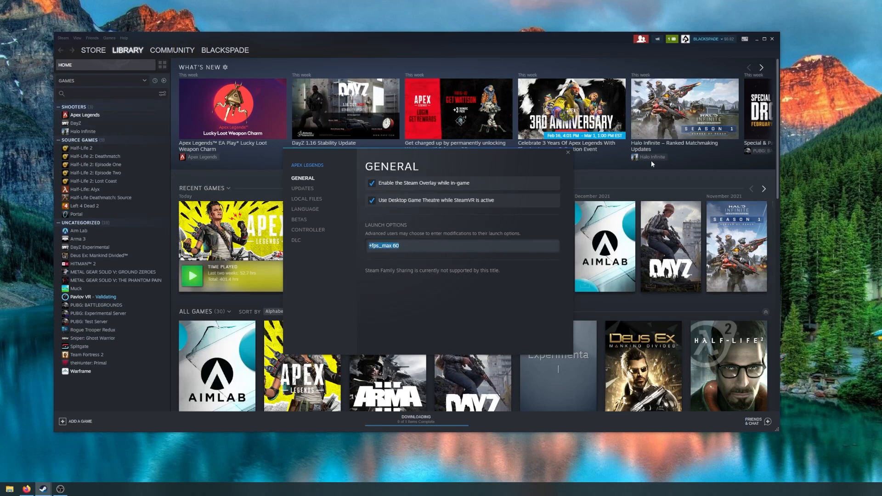
pyautogui.rightClick(84, 114)
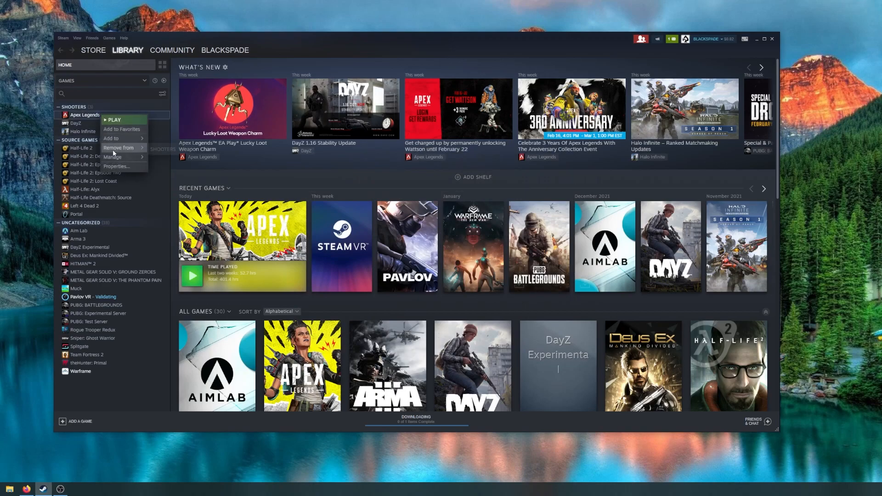
pyautogui.click(117, 166)
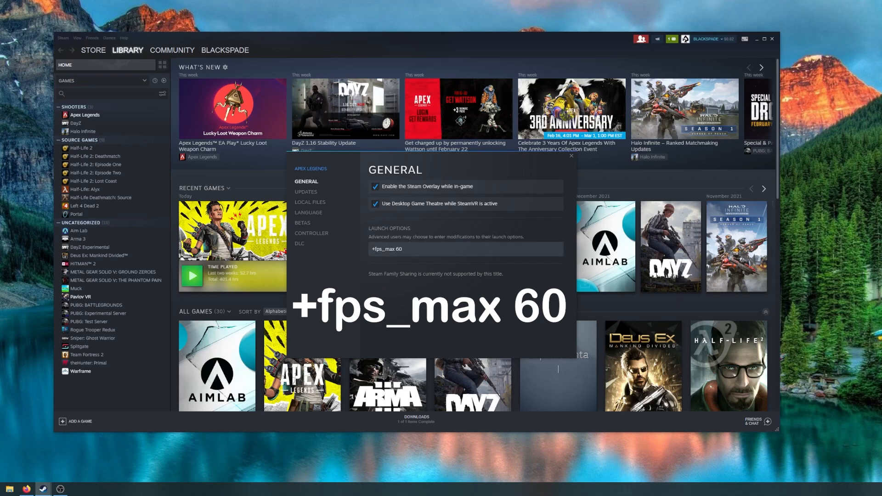
# Replace the launch option text with +fps_max 60 and confirm the edit.
pyautogui.tripleClick(387, 249)
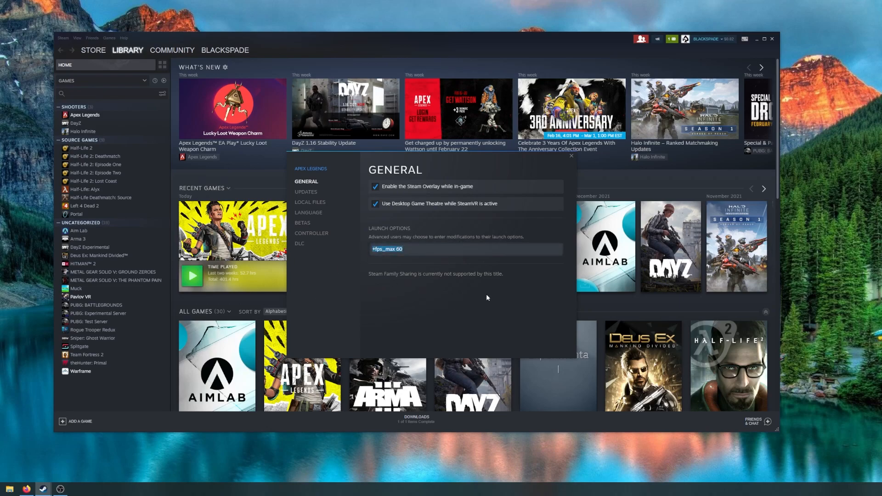
pyautogui.moveTo(372, 264)
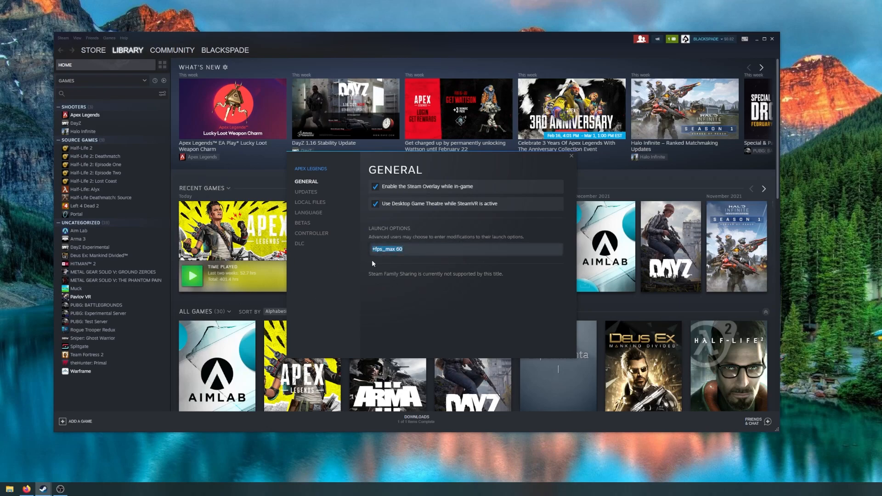
pyautogui.click(309, 202)
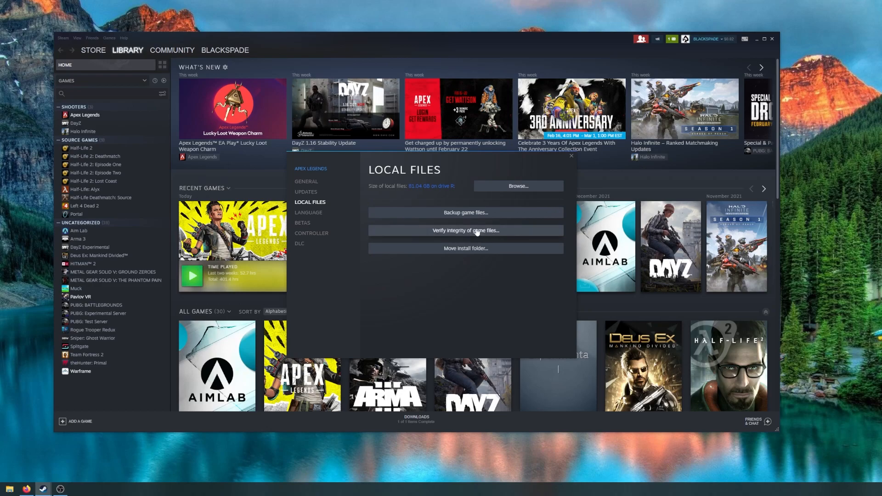
pyautogui.moveTo(490, 234)
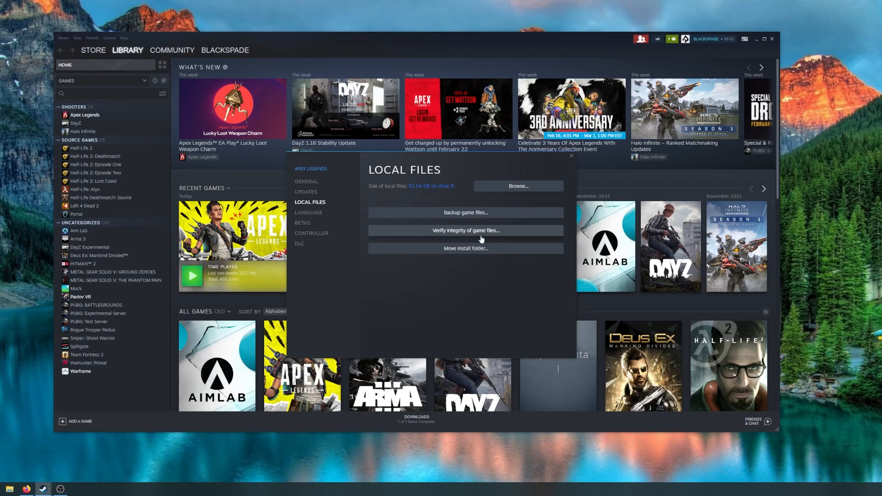
pyautogui.moveTo(471, 267)
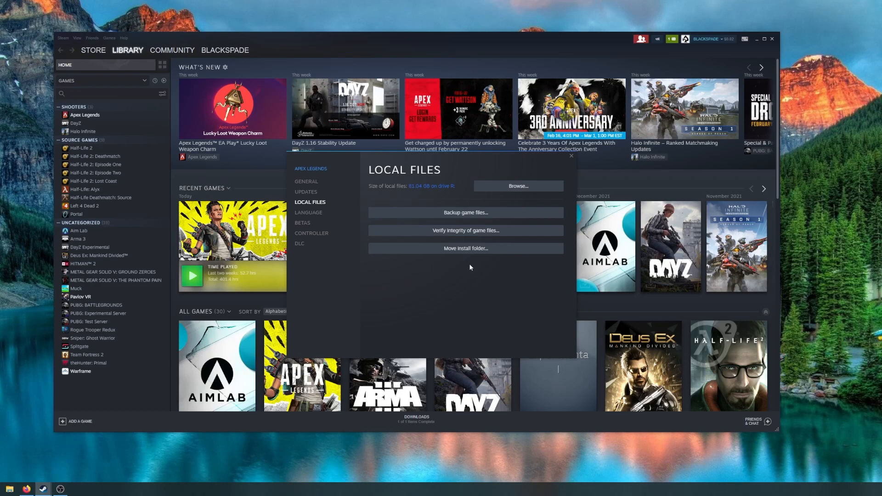
pyautogui.moveTo(469, 312)
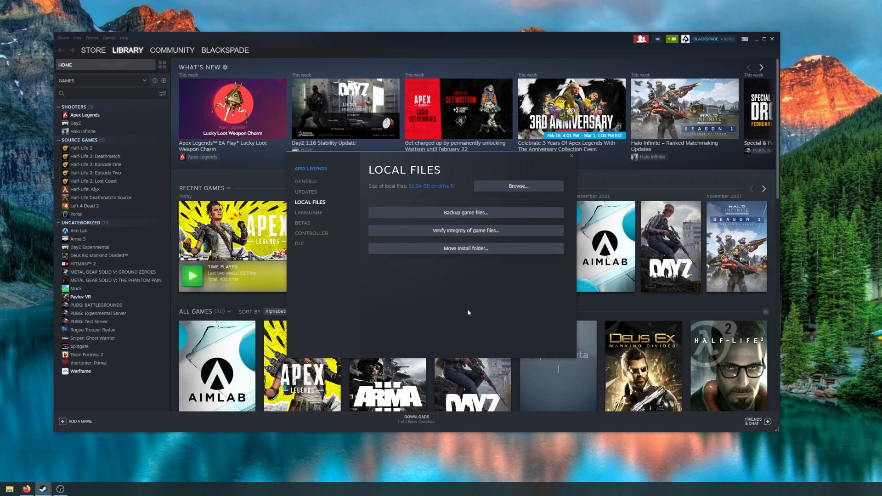
pyautogui.moveTo(443, 296)
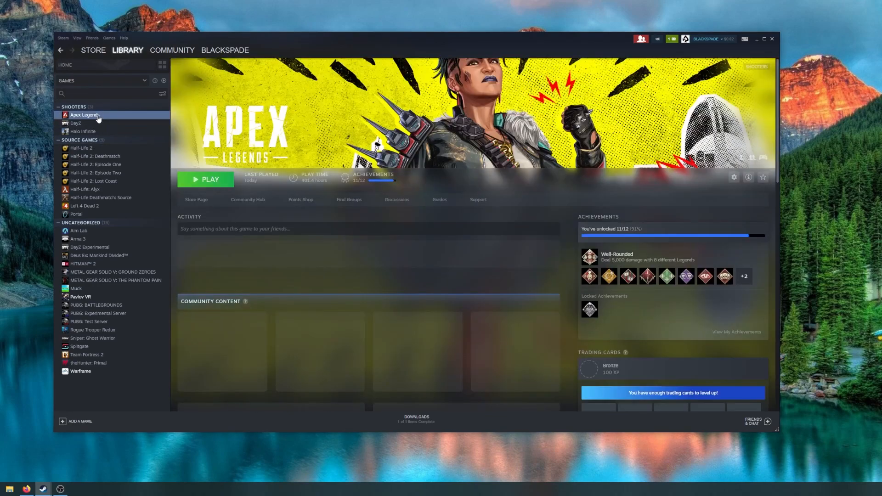
# Launch Apex Legends from the Steam library with Play.
pyautogui.click(205, 179)
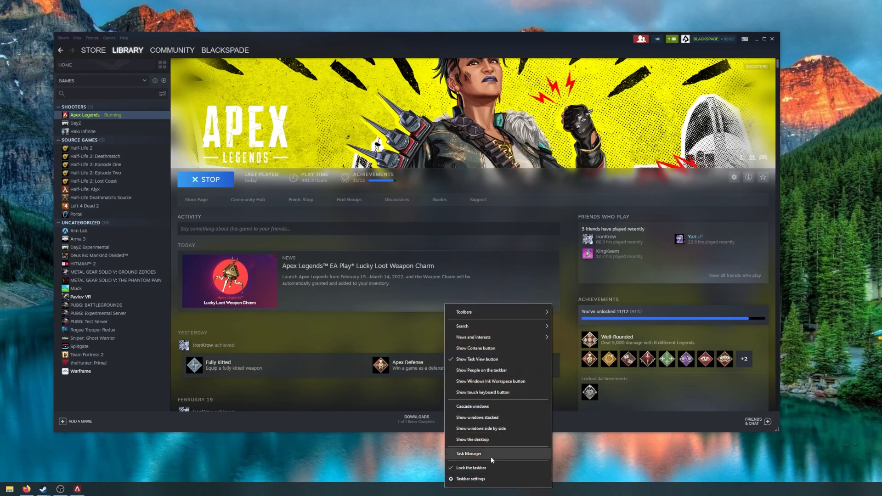
# Locate EasyAntiCheat Service in Task Manager and jump to the EasyAntiCheat.exe details entry.
pyautogui.click(467, 453)
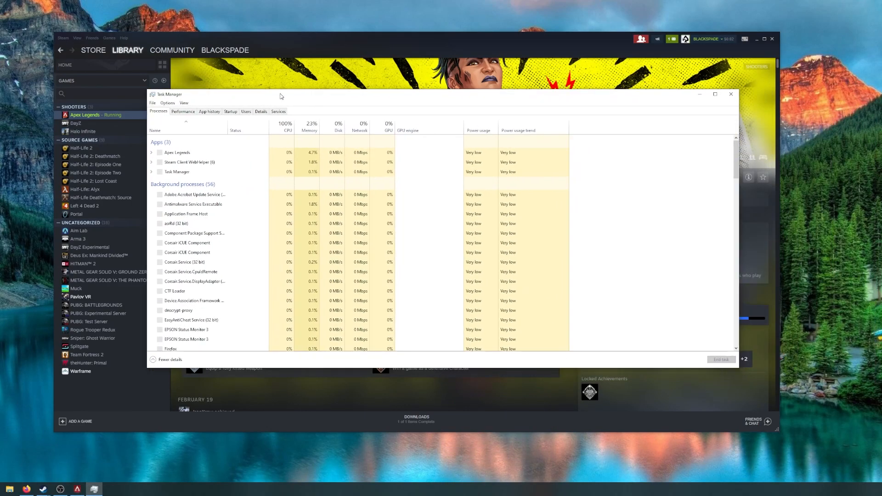
pyautogui.scroll(-3)
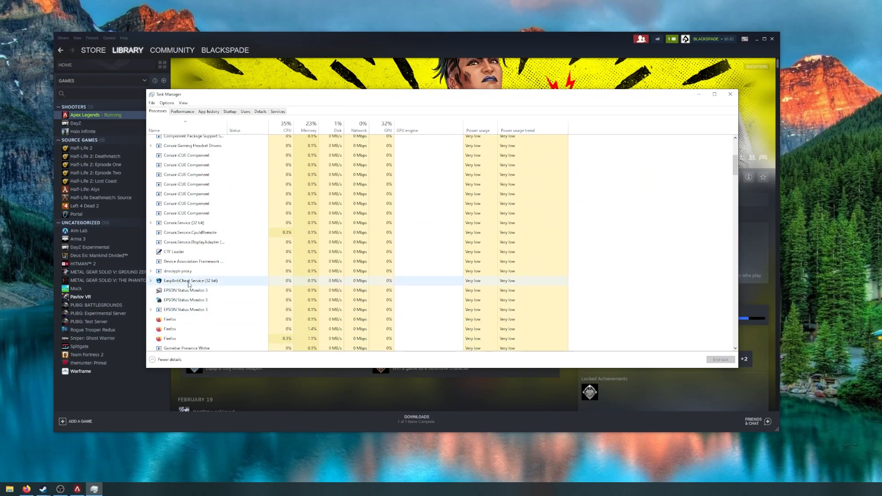
pyautogui.rightClick(190, 281)
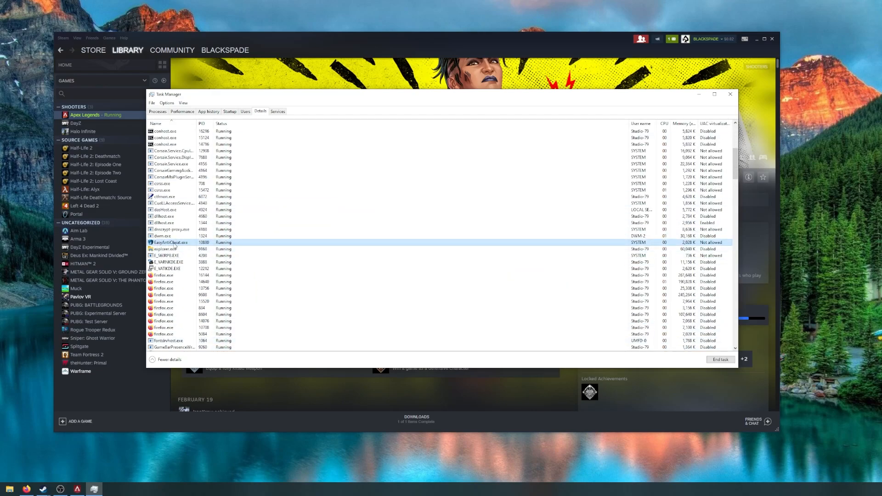
pyautogui.rightClick(172, 243)
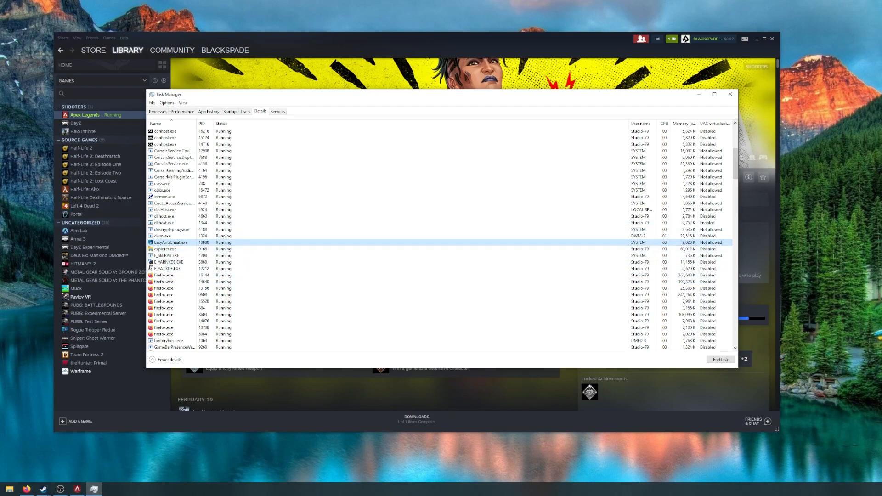
pyautogui.moveTo(68, 395)
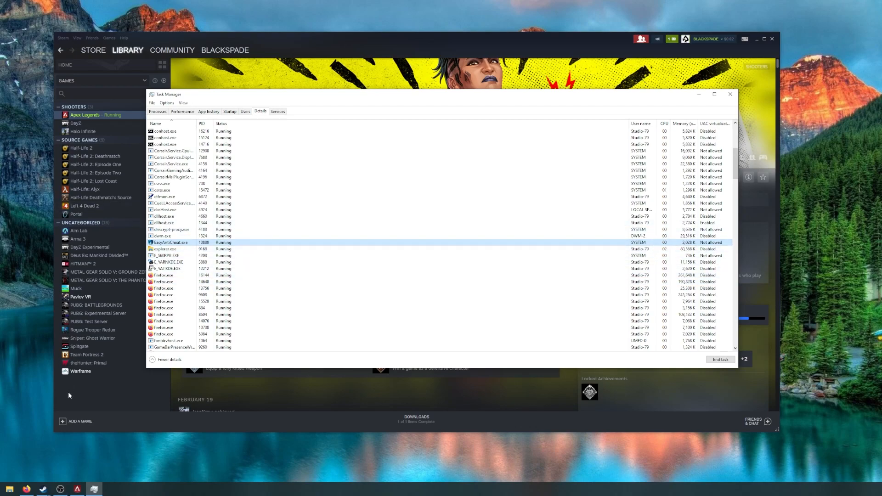